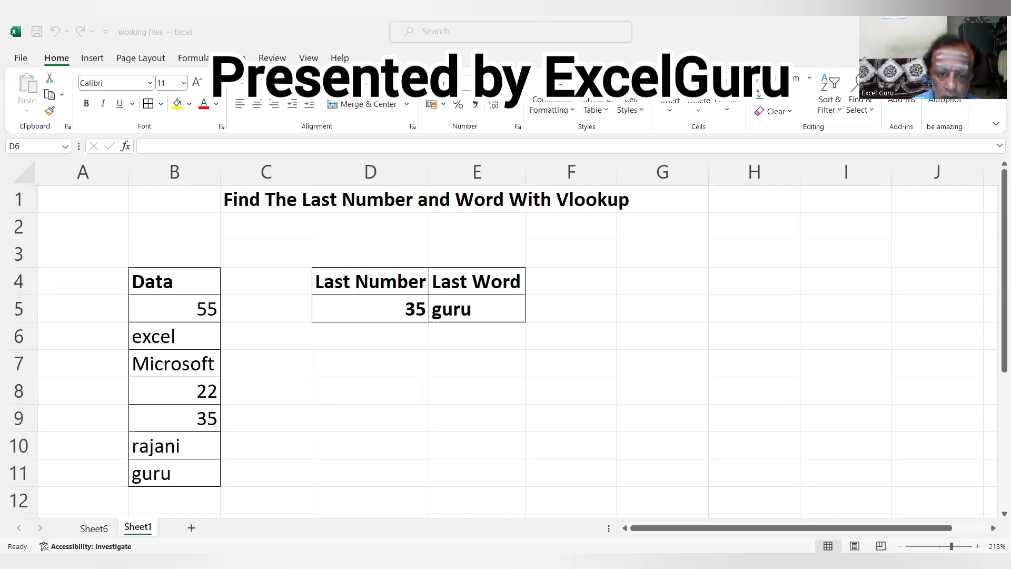
Step: Start a VLOOKUP in D6 with 9.9e+307 as the lookup value
left_click(370, 336)
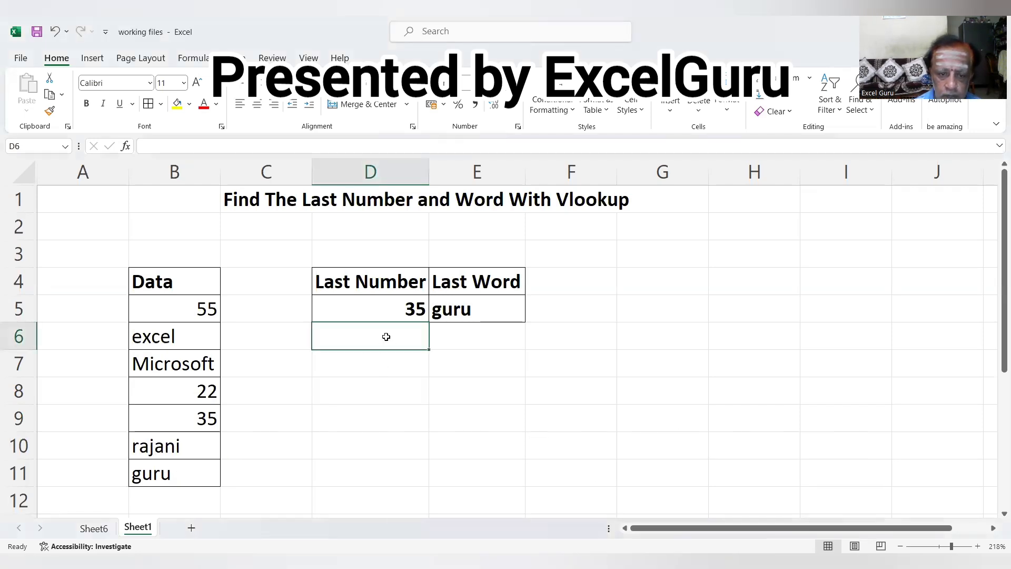
type("=")
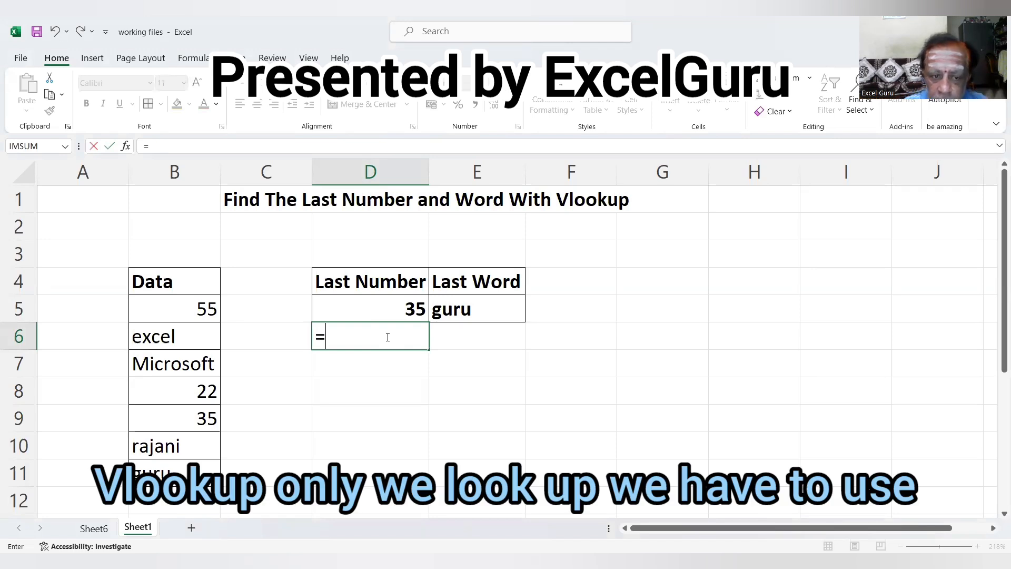
type("VLOOKUP(")
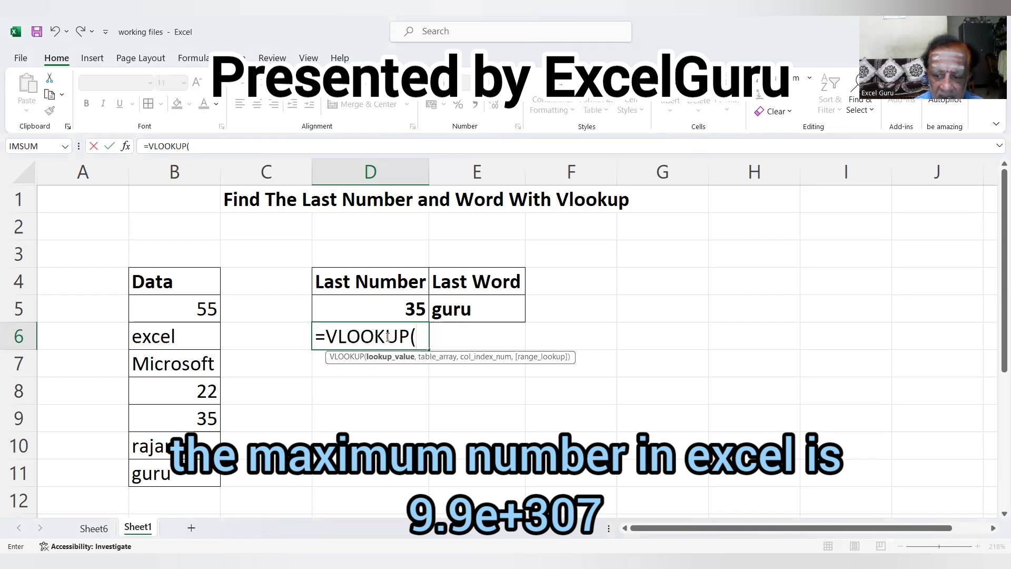
type("9.")
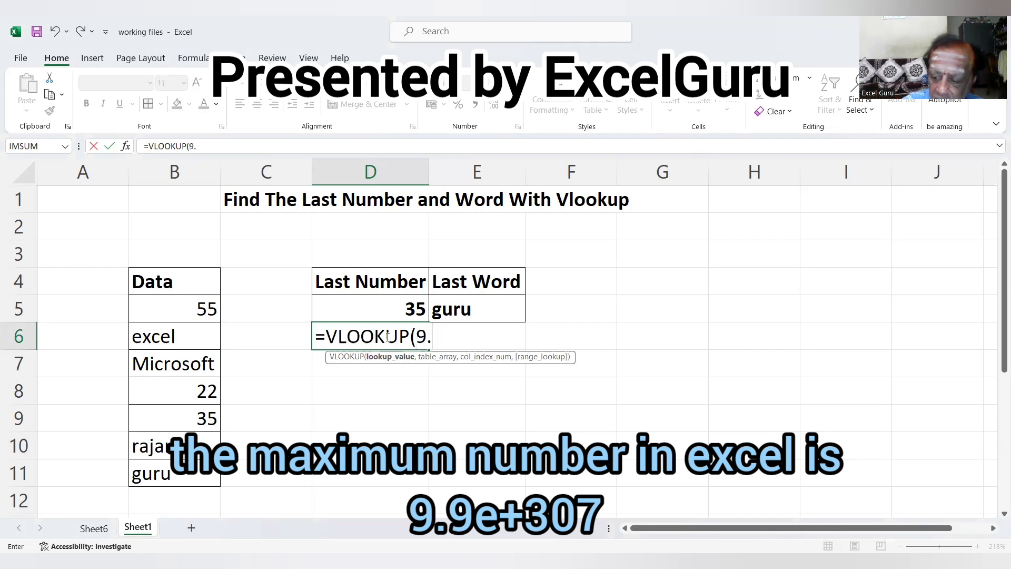
type("9")
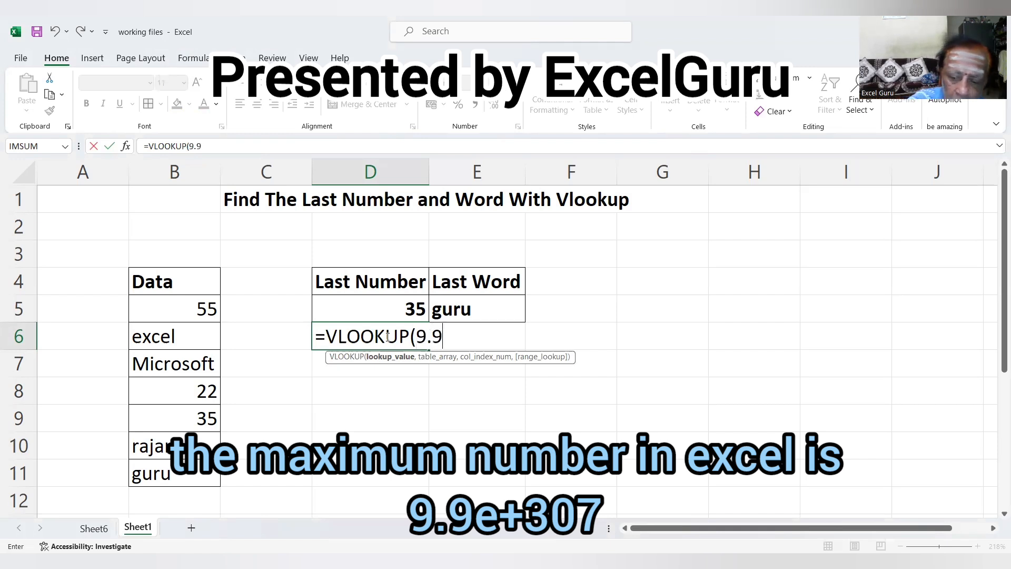
type("e+307")
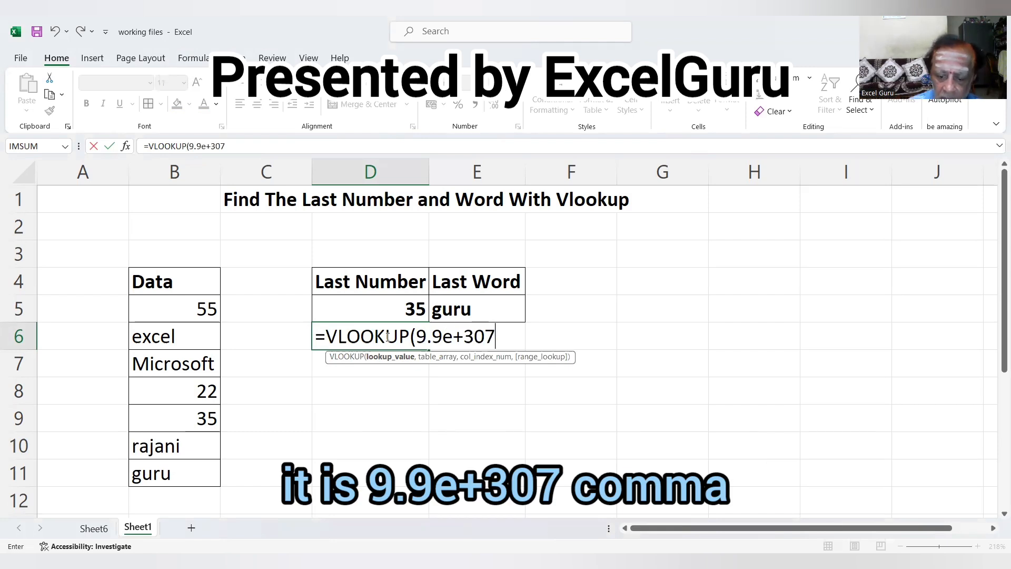
type(",")
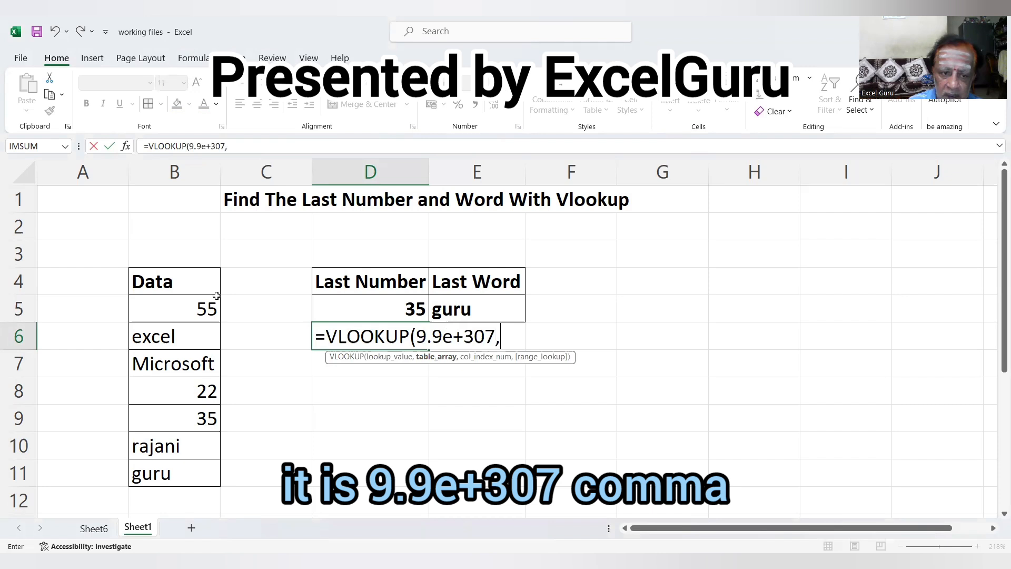
Step: Complete the formula over B5:B11 with column 1 so D6 returns 35
left_click(174, 309)
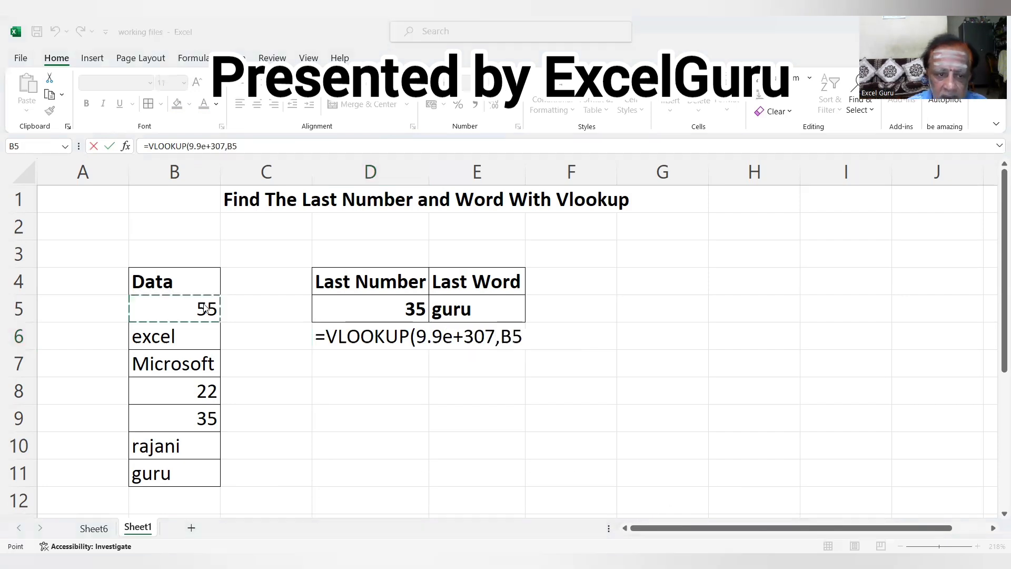
left_click(174, 309)
type(":B11,")
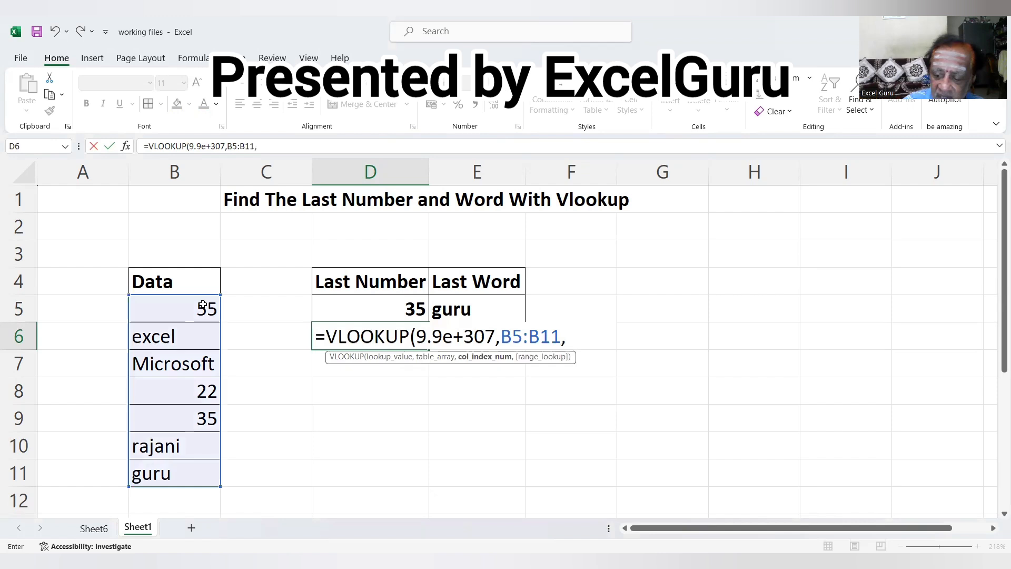
type("1")
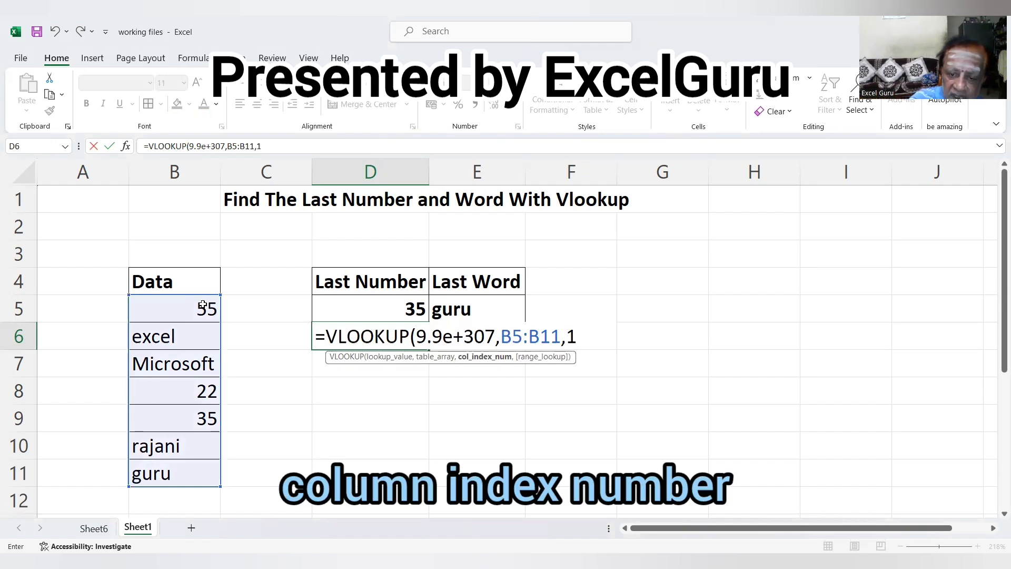
type(")")
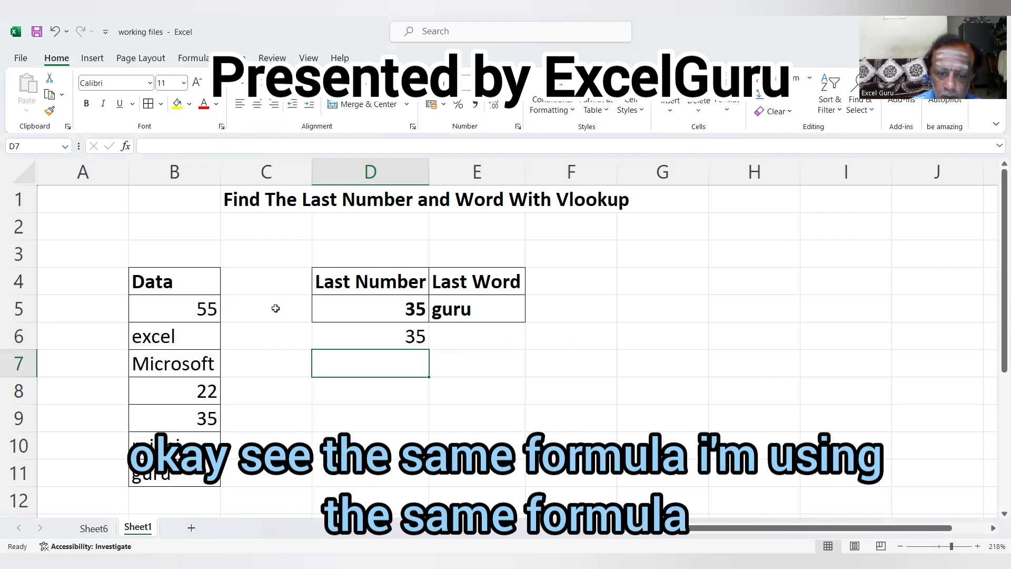
Step: Copy the last-number VLOOKUP formula from D6 for reuse
left_click(370, 336)
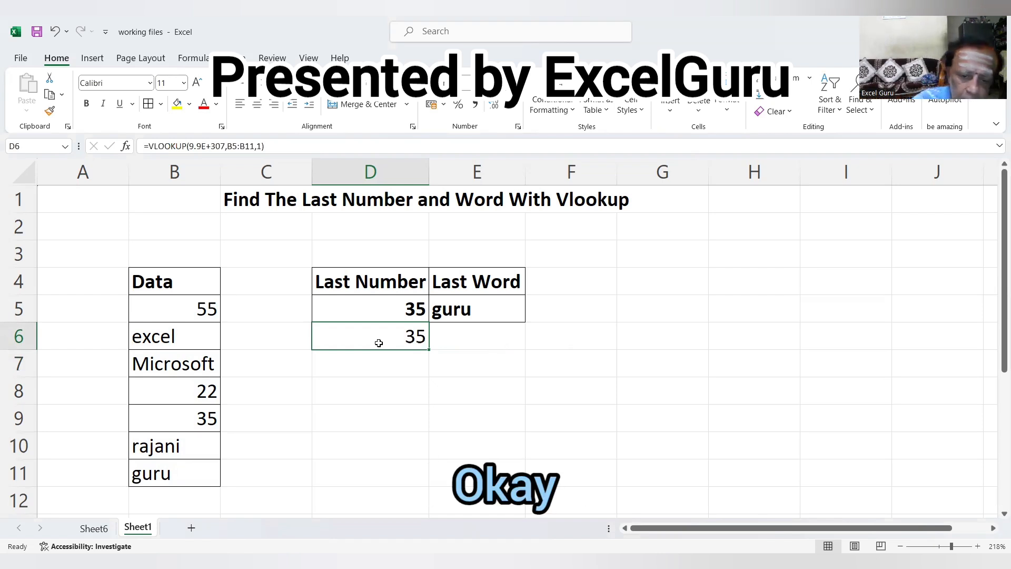
double_click(369, 336)
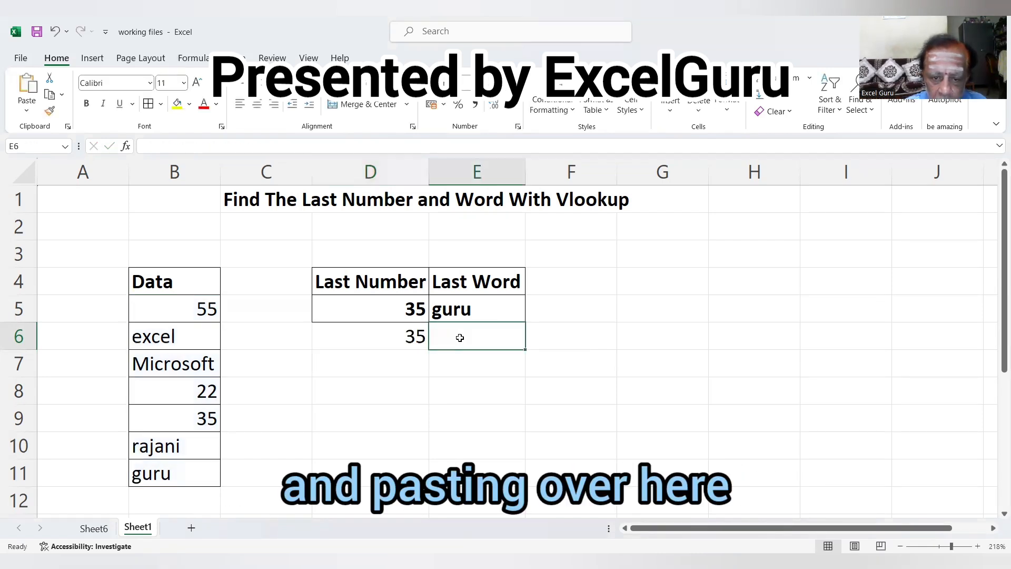
Step: Paste the formula into E6 (returning 35) and begin editing its 9.9E+307 argument
key("ctrl+v")
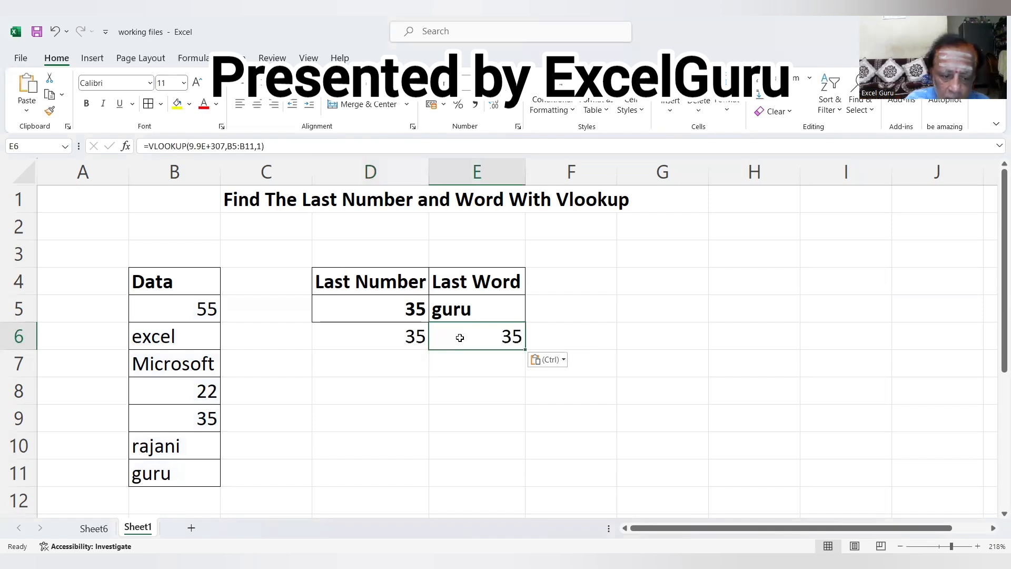
double_click(476, 336)
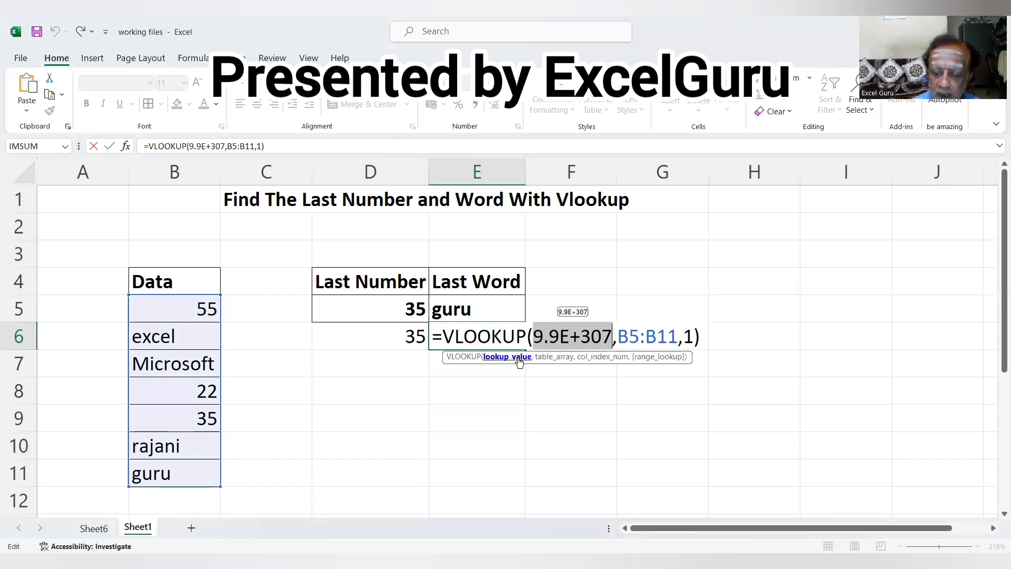
type("\"z")
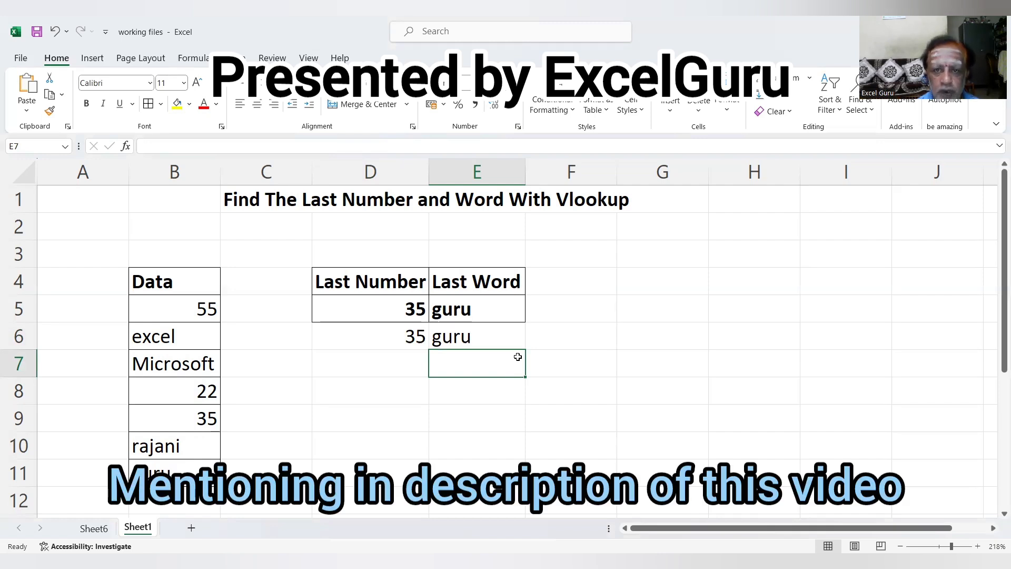
mouse_move(543, 329)
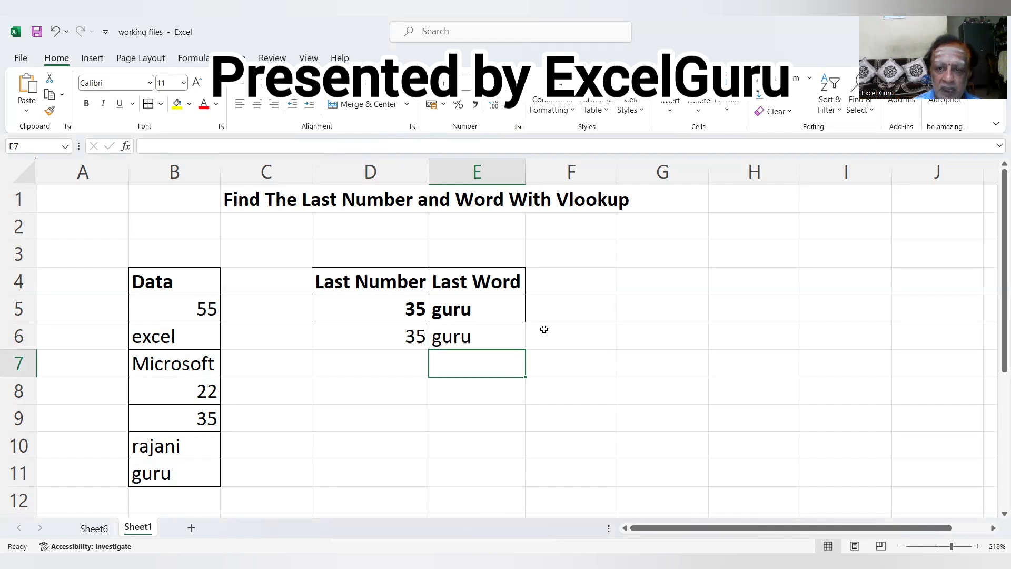